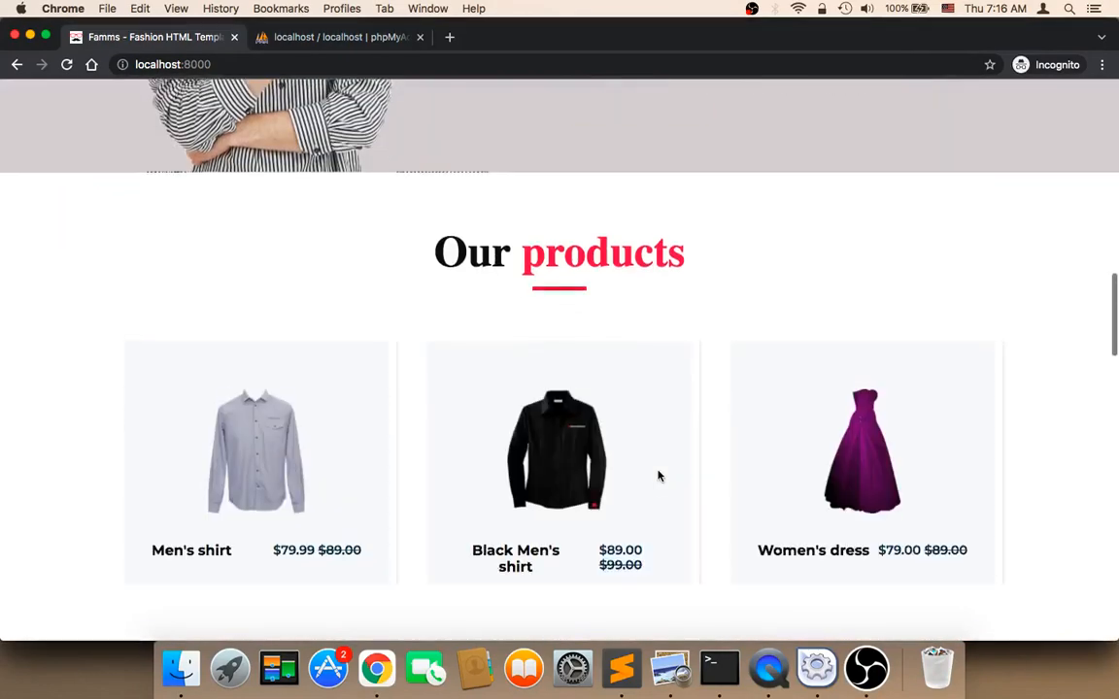
# Step: Add the Men's shirt at $79.99 to the cart via Buy Now, opening the cart page
pyautogui.scroll(-3)
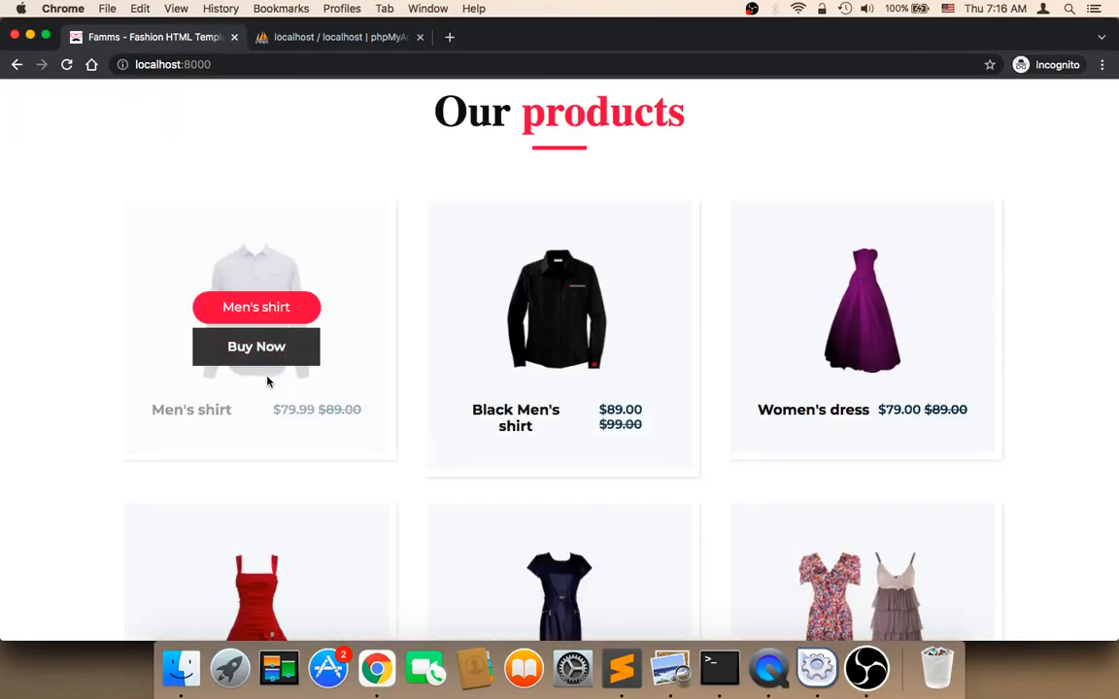
pyautogui.click(256, 347)
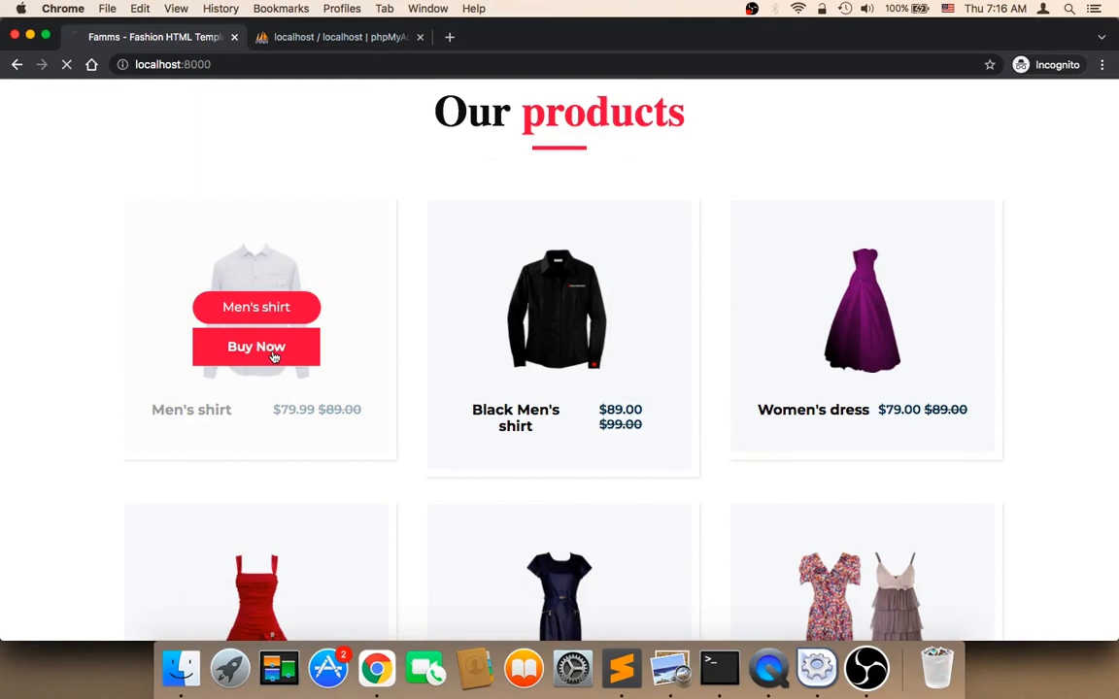
pyautogui.click(256, 347)
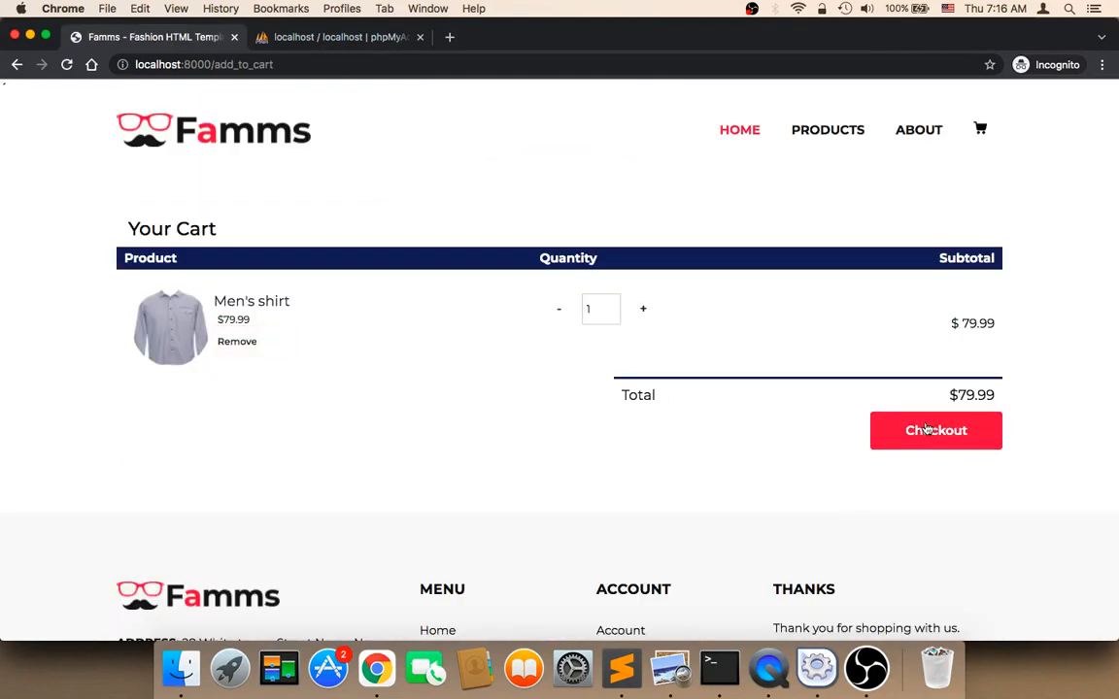
# Step: Proceed to checkout and enter the name Mustafa, the email and the phone number 4364
pyautogui.click(935, 431)
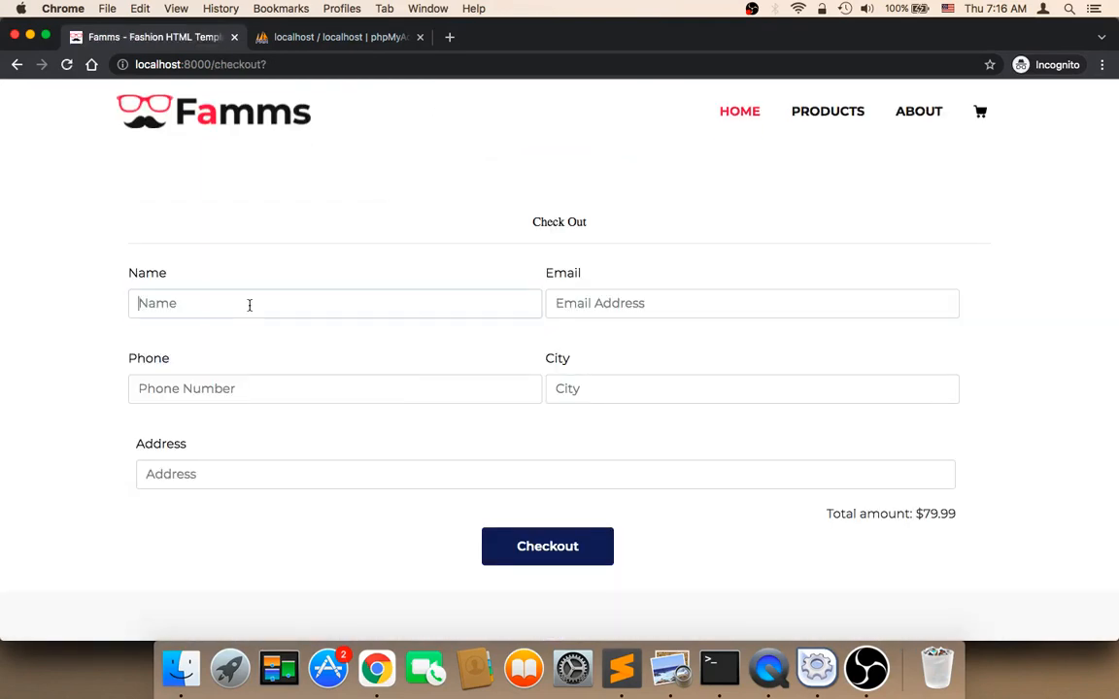
pyautogui.write('Musta')
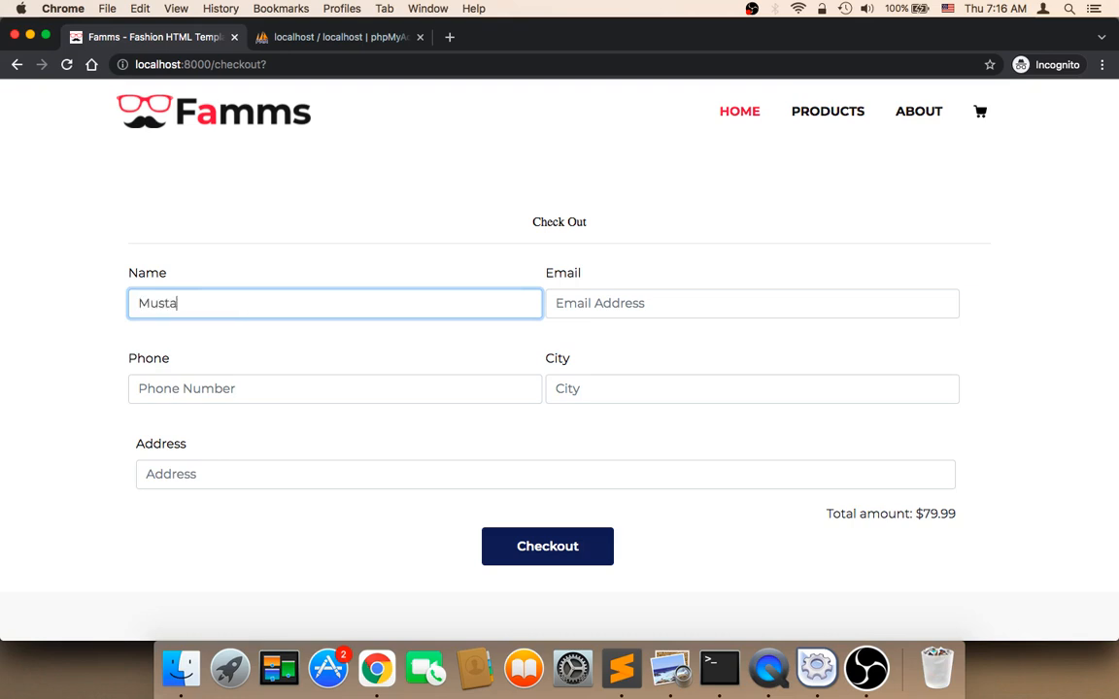
pyautogui.write('Mus')
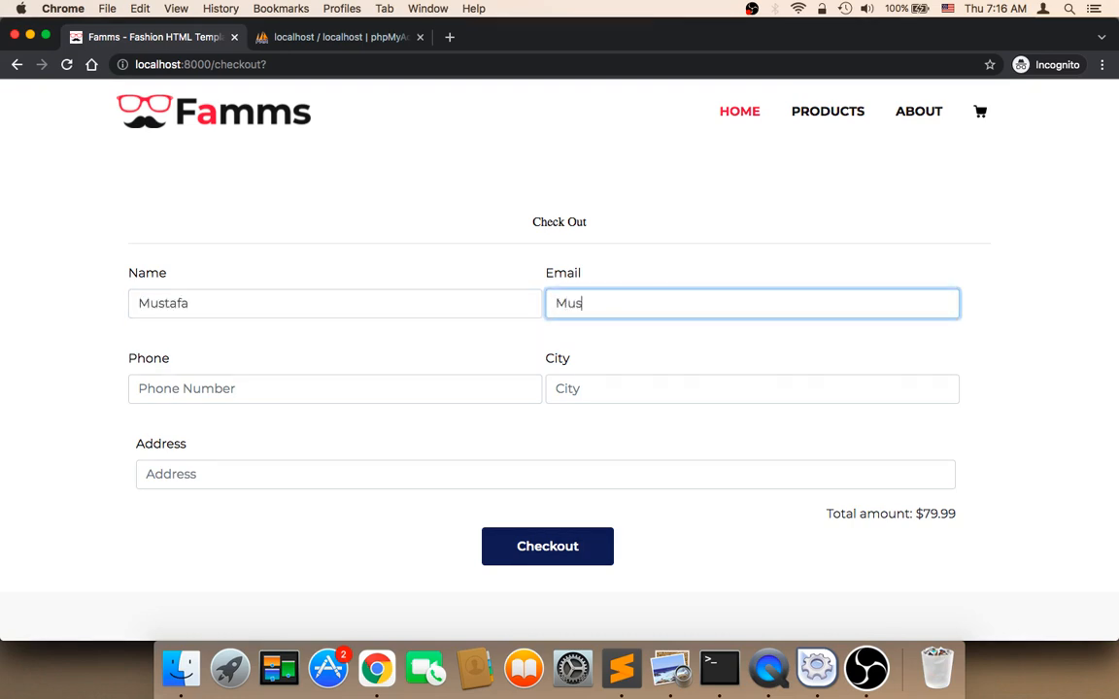
pyautogui.write('tafa@')
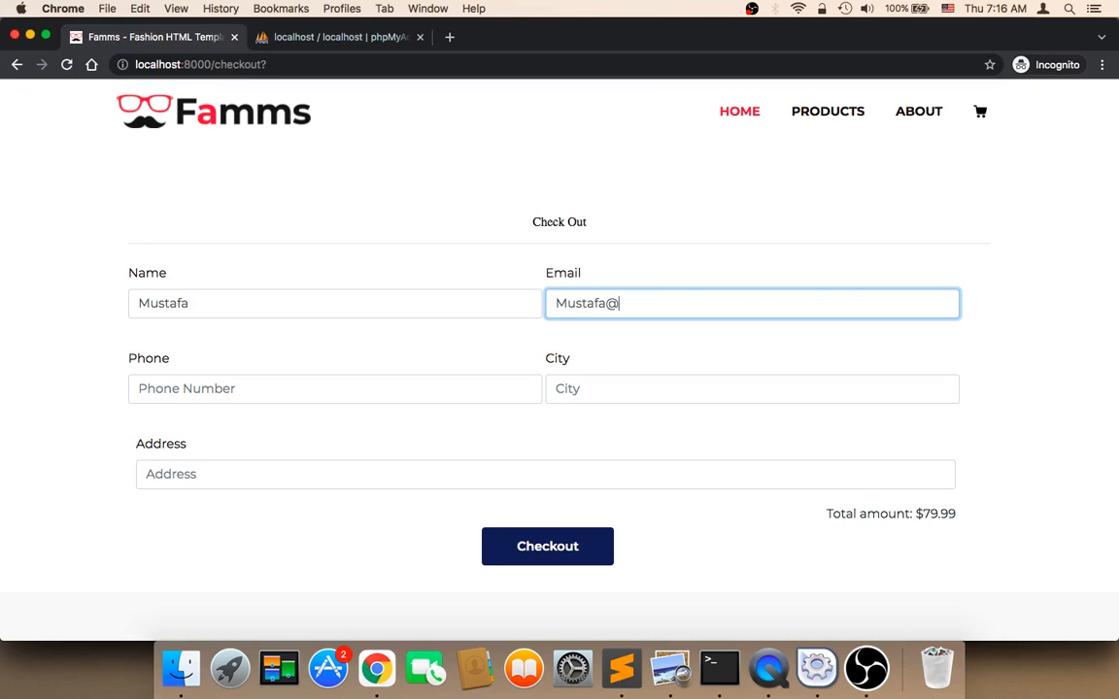
pyautogui.write('Email.')
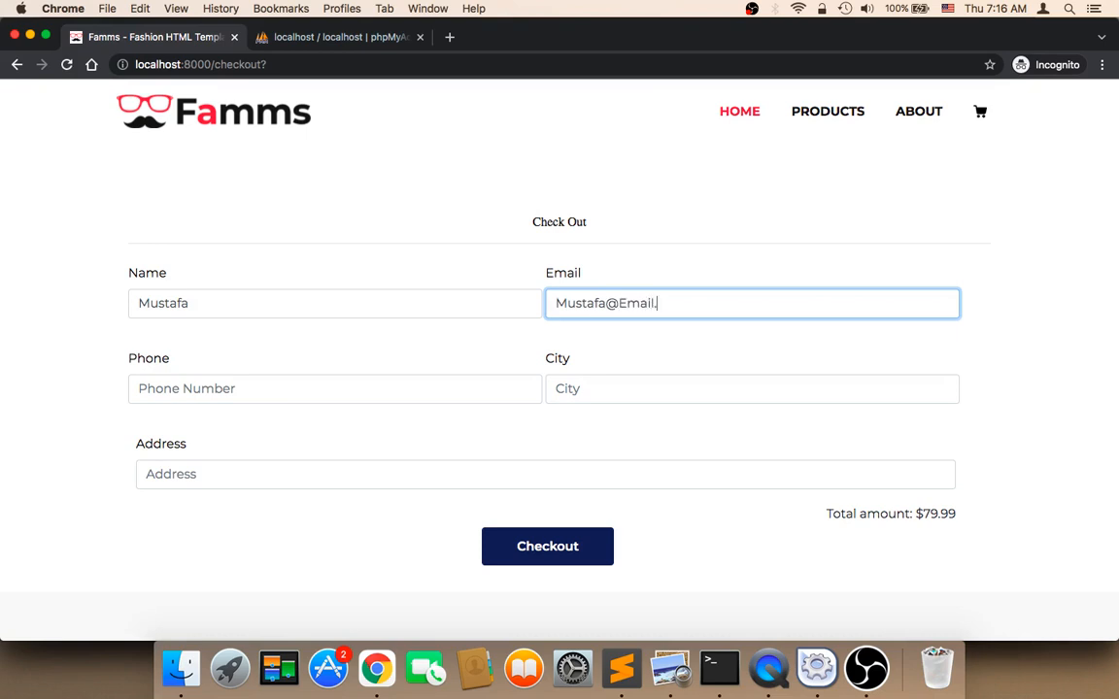
pyautogui.write('4364635')
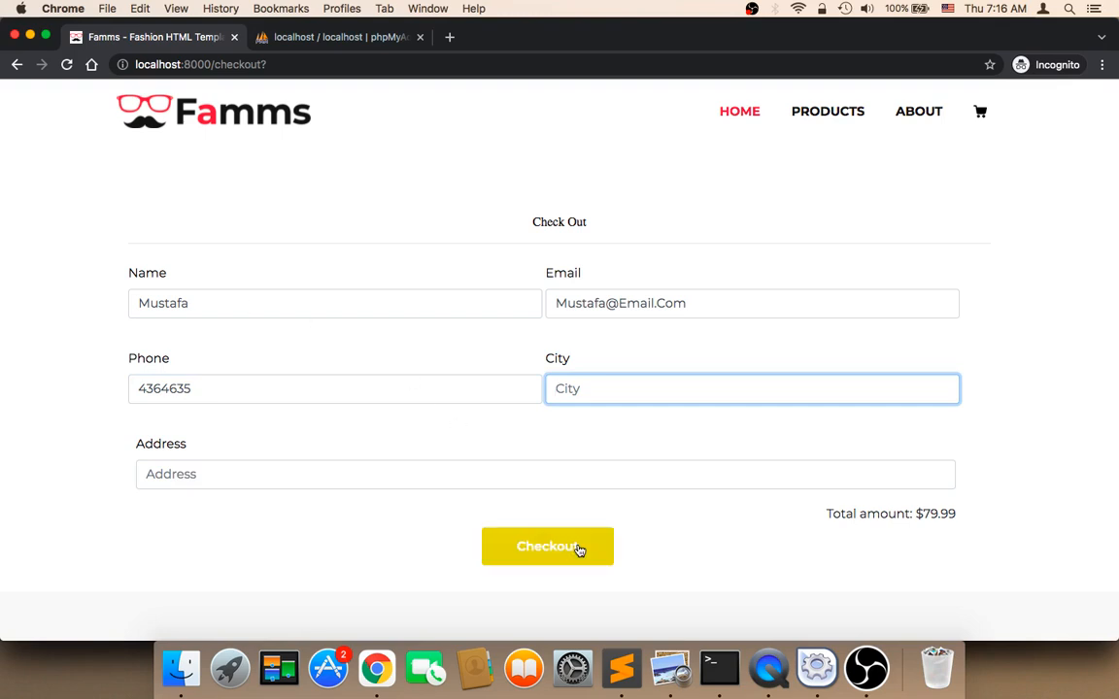
# Step: After a failed submit of the incomplete form, fill in the remaining city and address fields
pyautogui.click(547, 546)
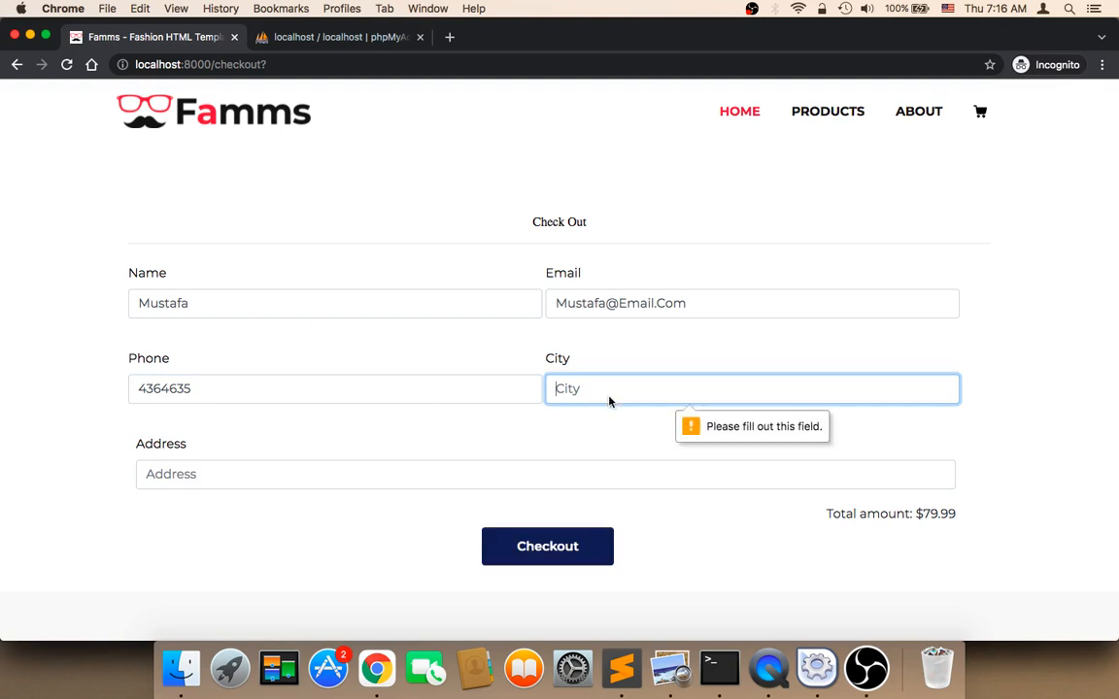
pyautogui.write('New York')
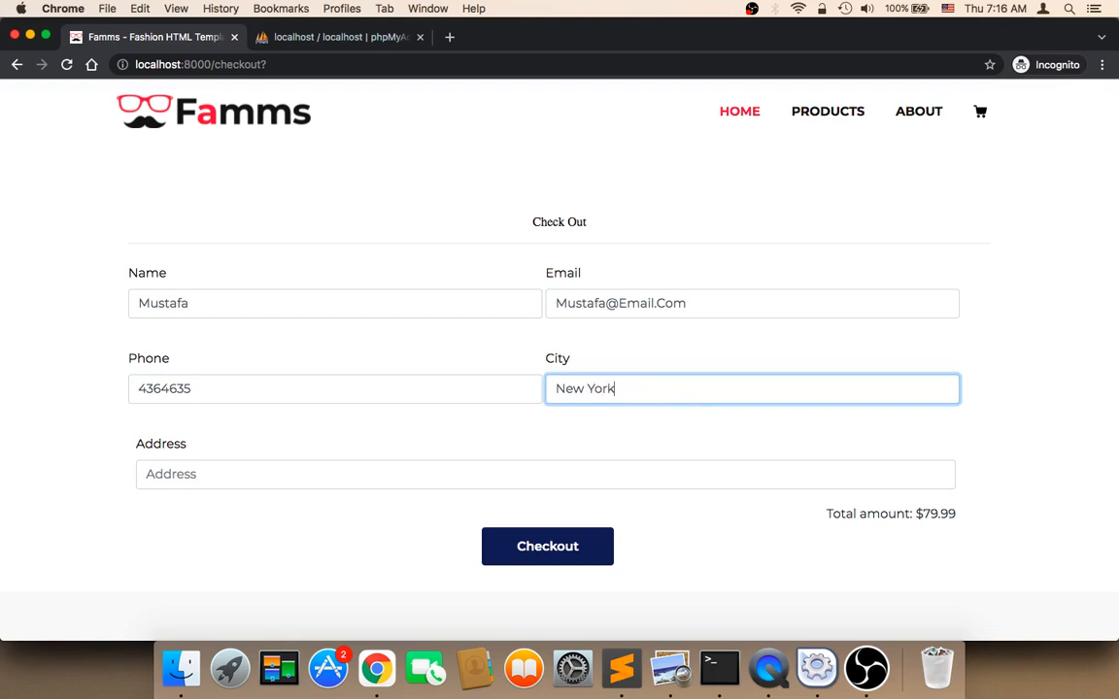
pyautogui.write('654')
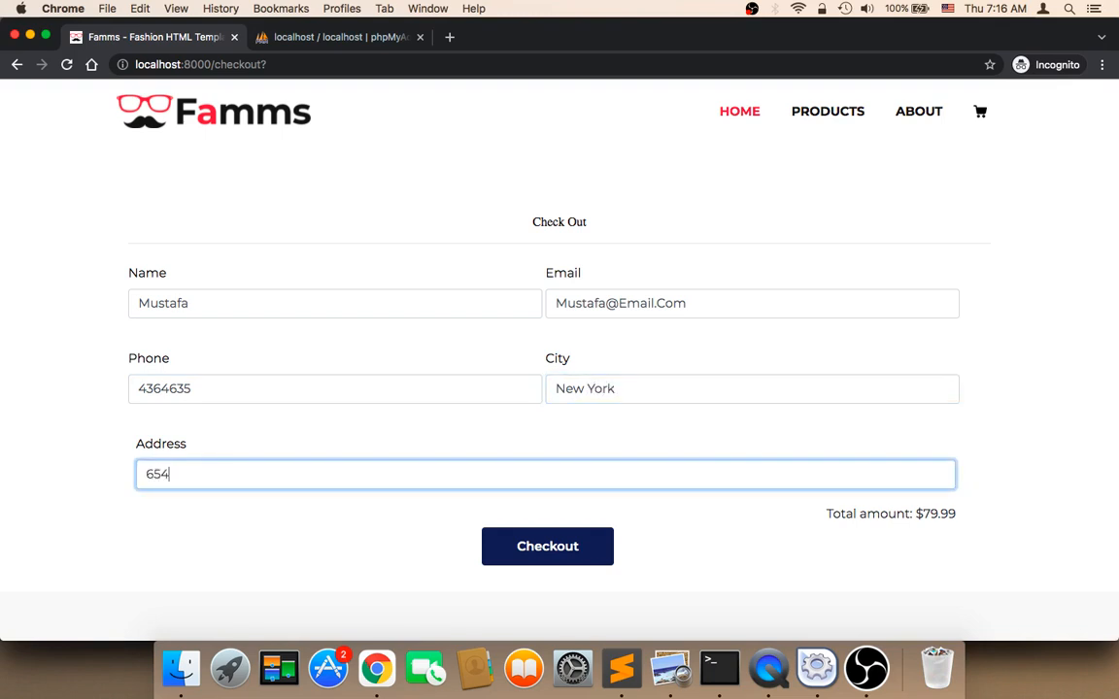
pyautogui.write('New York')
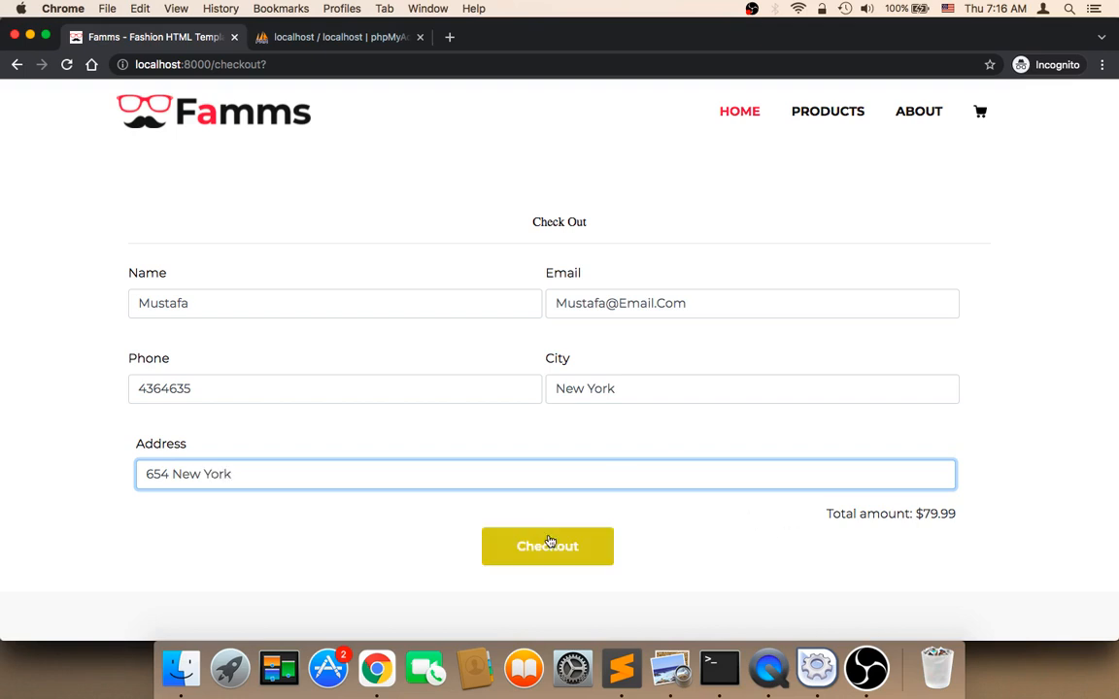
# Step: Submit the completed $79.99 order, landing on the place_order page reading "payment"
pyautogui.click(547, 546)
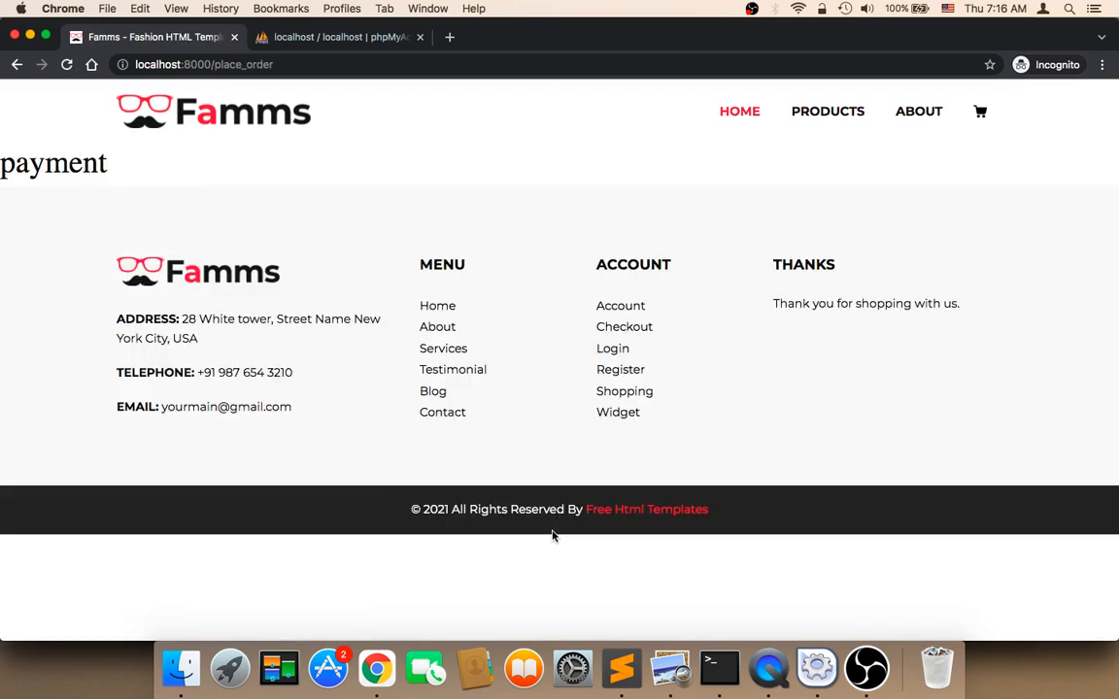
pyautogui.moveTo(2, 190)
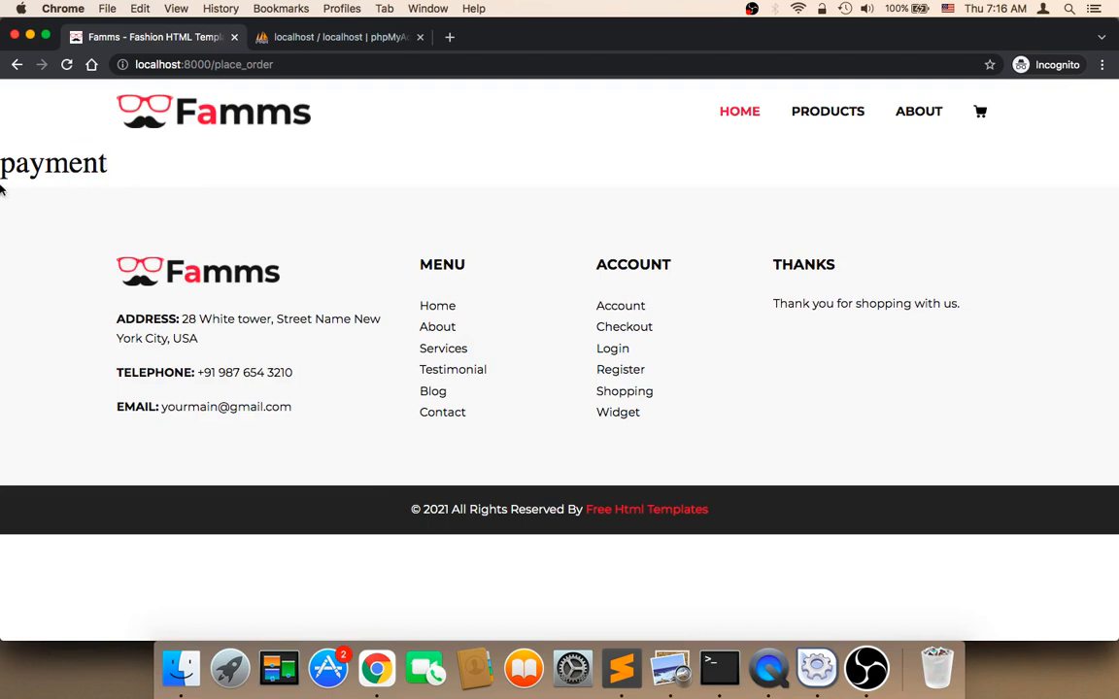
pyautogui.doubleClick(53, 162)
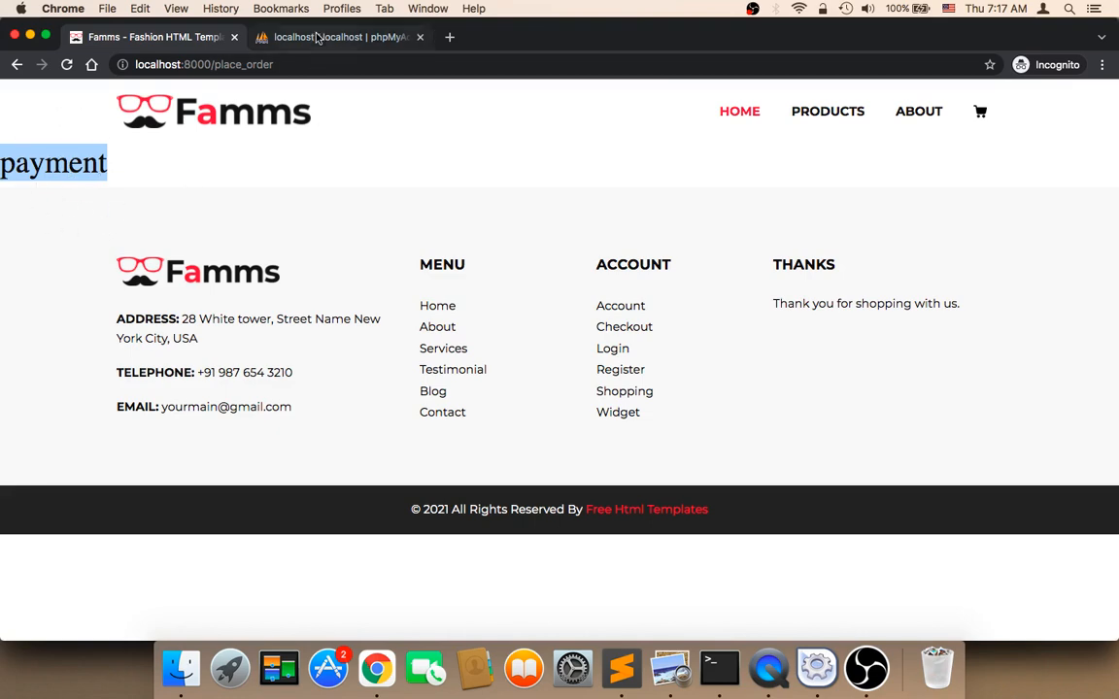
# Step: Switch to phpMyAdmin, browse the php_project orders table, then list the project_laravel database's tables
pyautogui.click(340, 37)
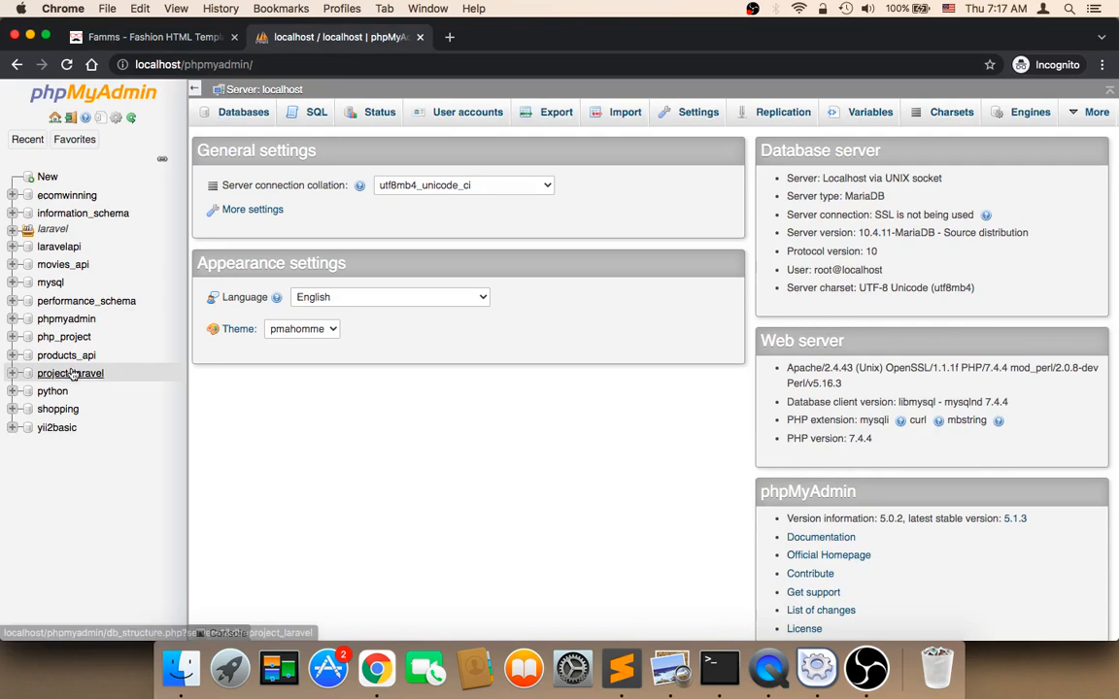
pyautogui.click(63, 336)
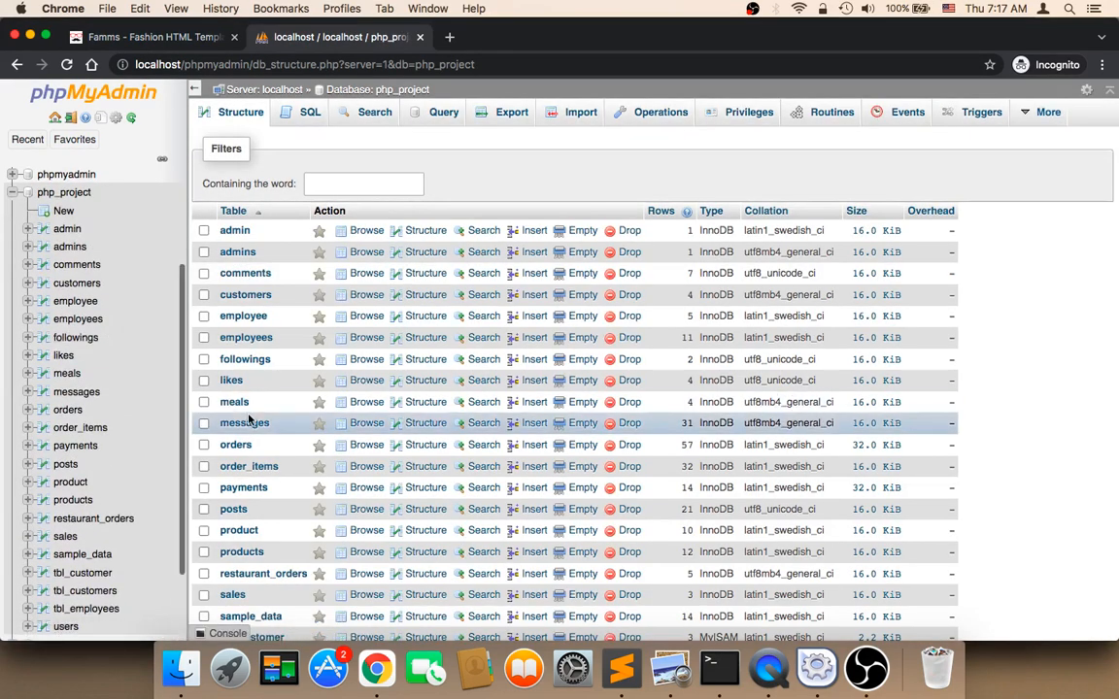
pyautogui.click(235, 445)
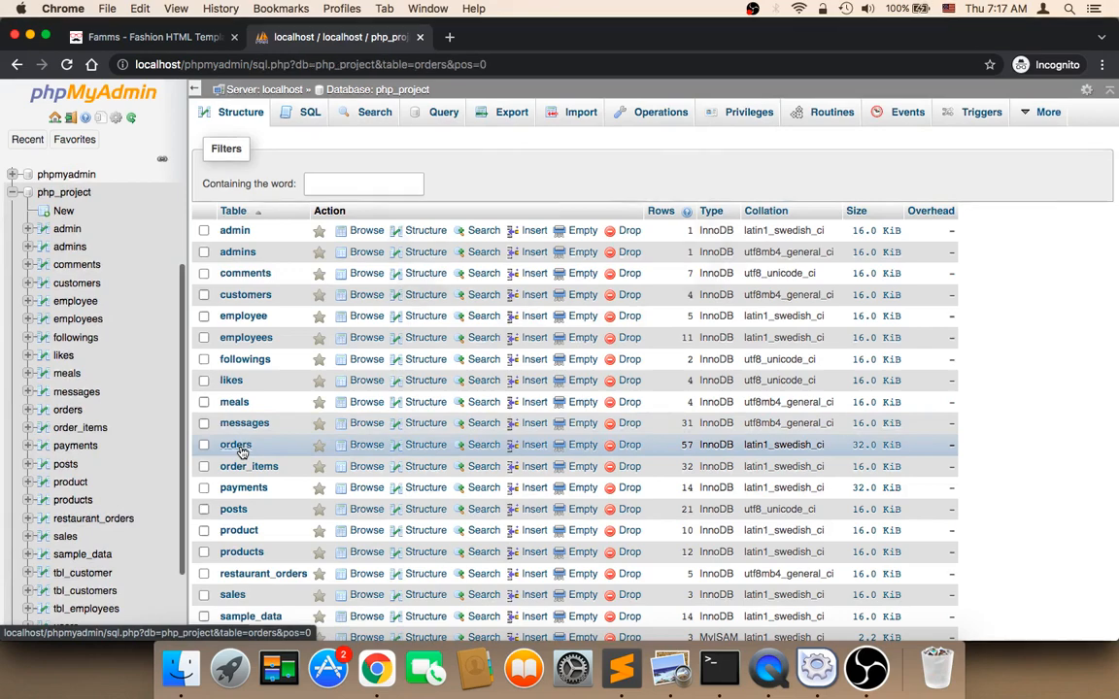
pyautogui.click(235, 444)
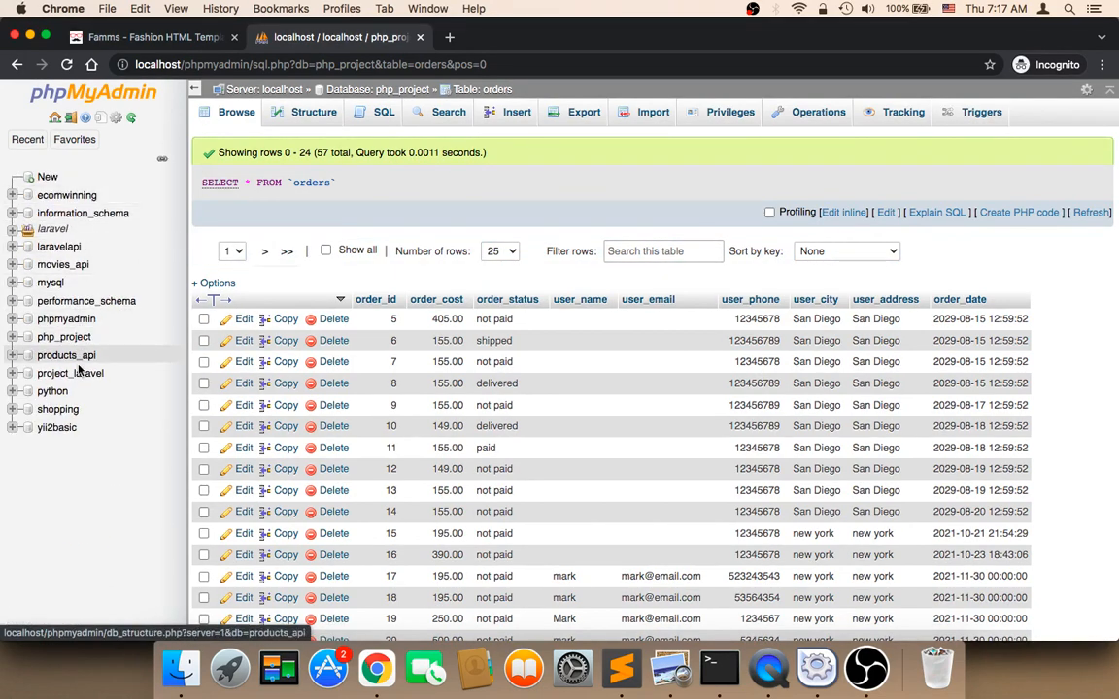
pyautogui.click(70, 373)
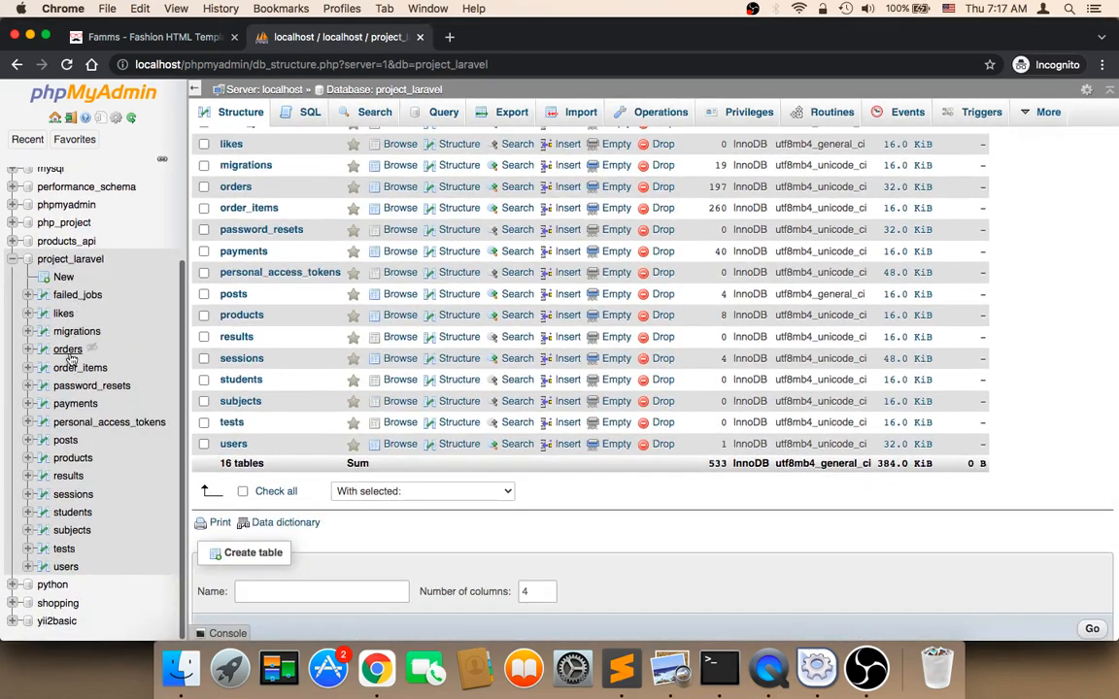
# Step: Show 500 rows of the project_laravel orders table, revealing order 223 for mustafa at 79.99
pyautogui.click(399, 187)
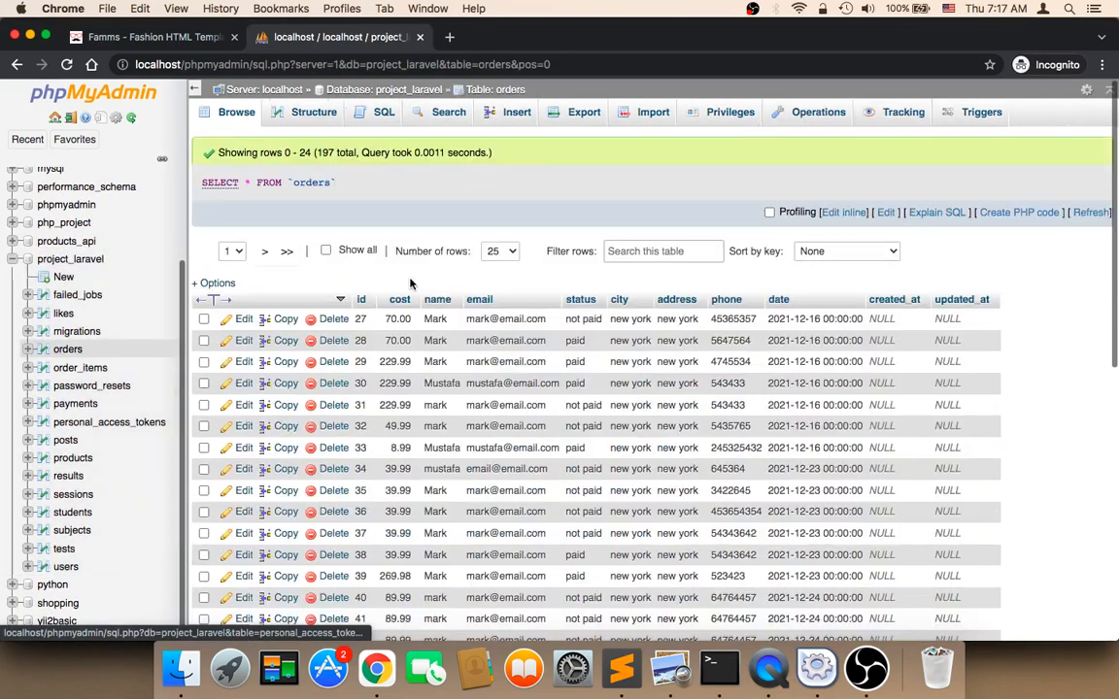
pyautogui.click(499, 250)
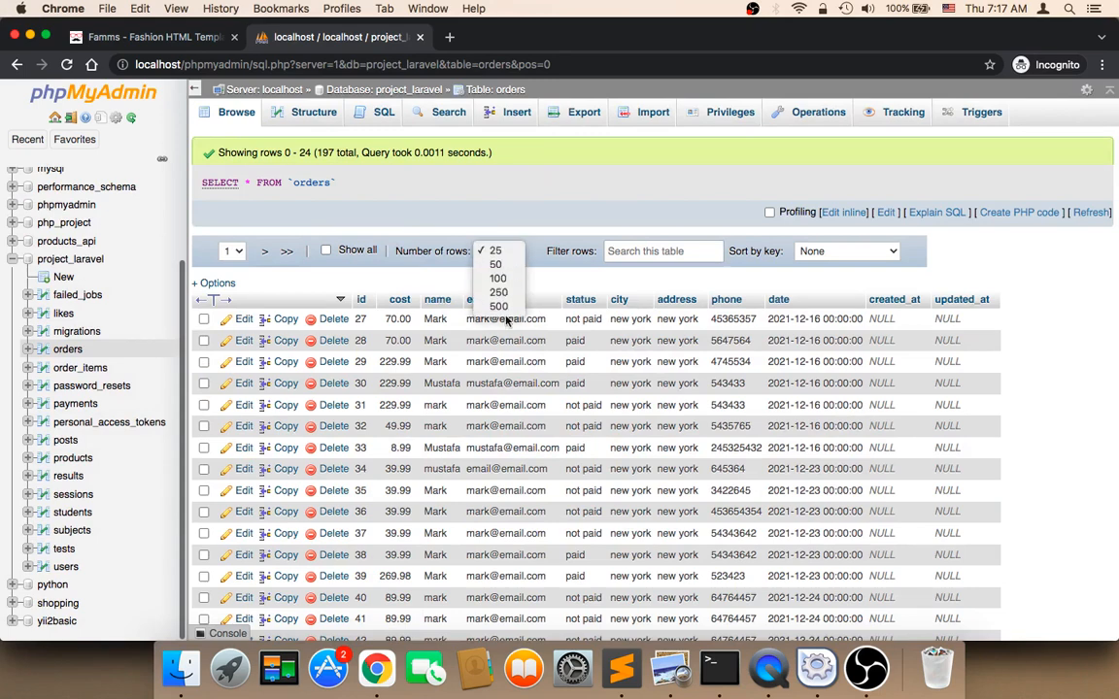
pyautogui.click(499, 279)
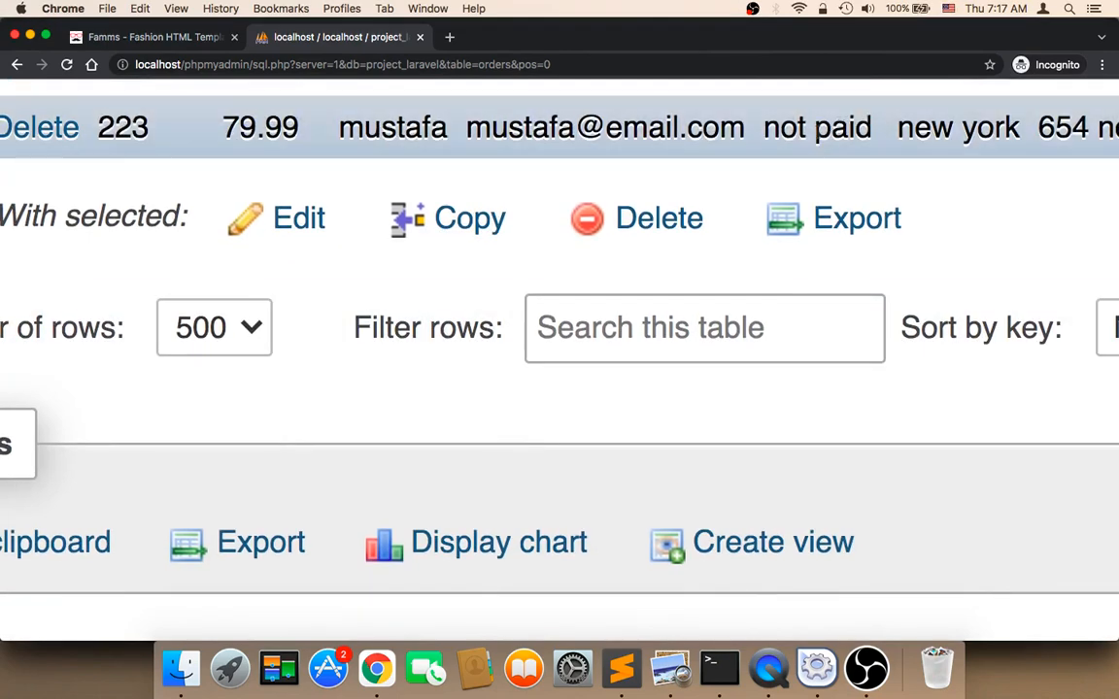
pyautogui.hscroll(3)
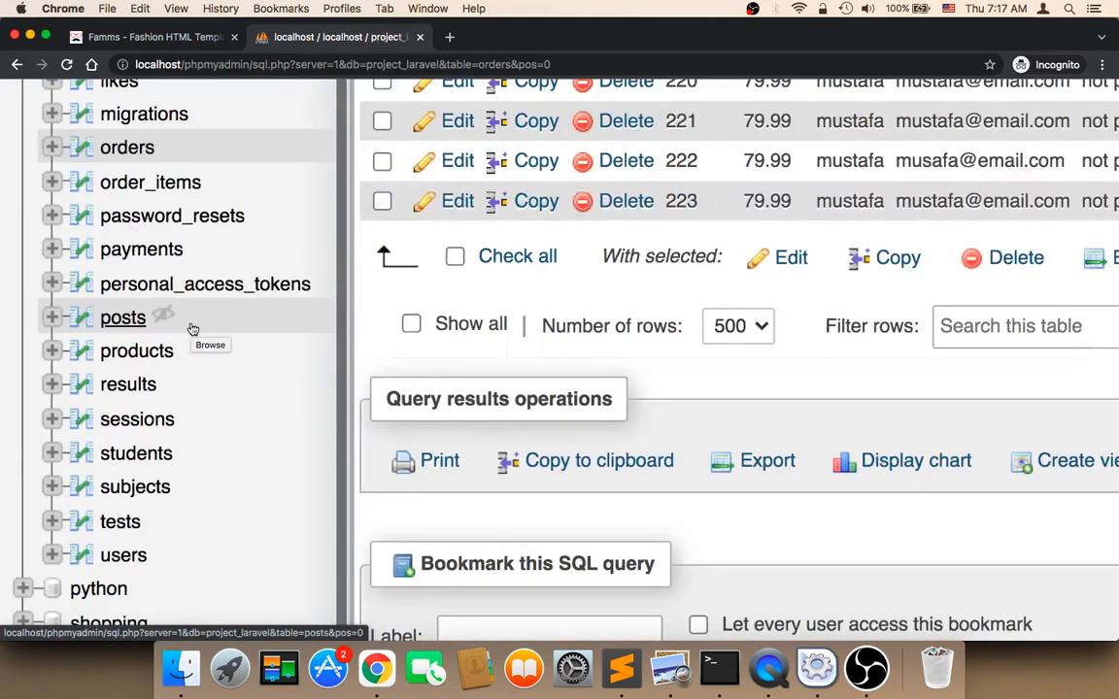
# Step: Bring up the order_items table, briefly checking the shop tab, and show 500 rows per page
pyautogui.click(151, 182)
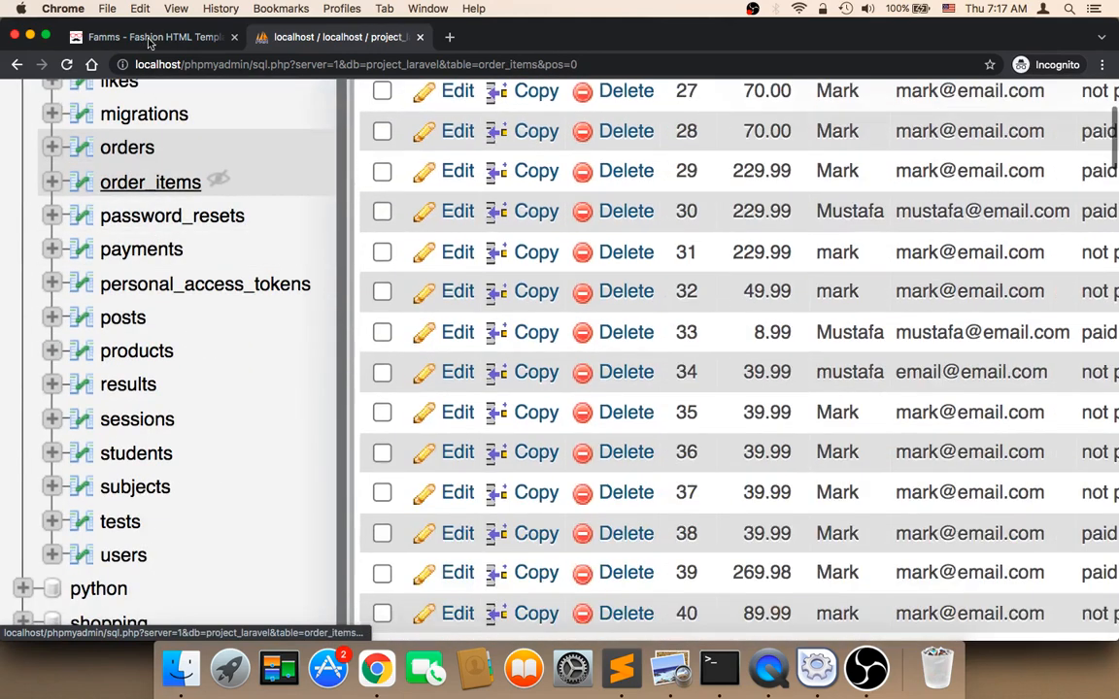
pyautogui.click(151, 36)
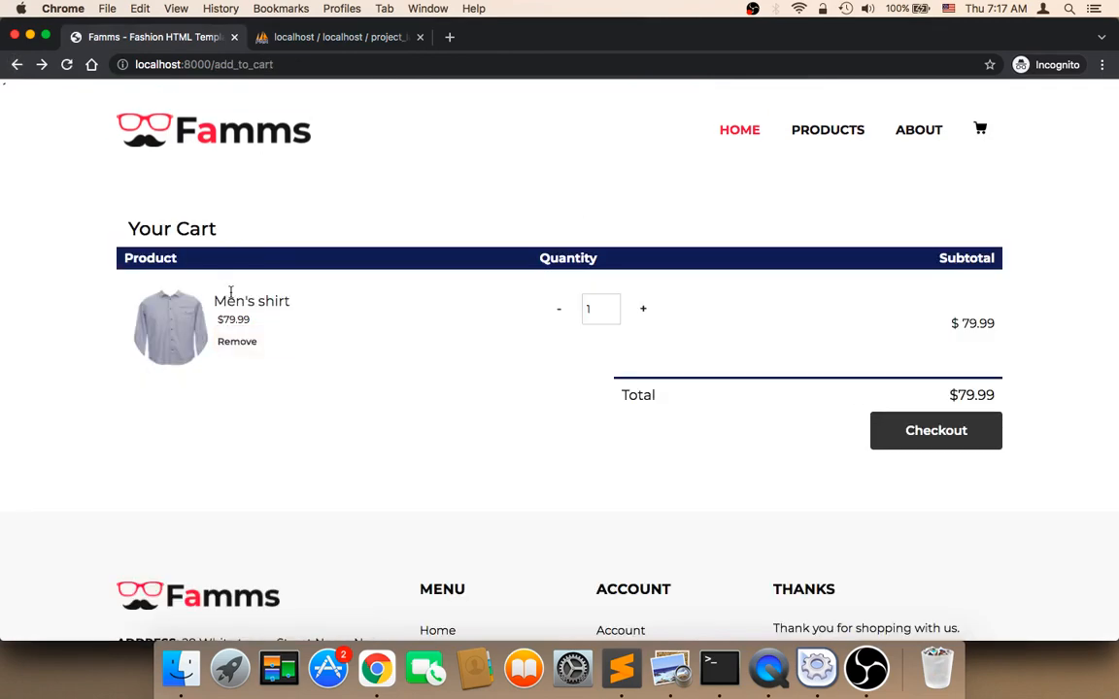
pyautogui.click(337, 37)
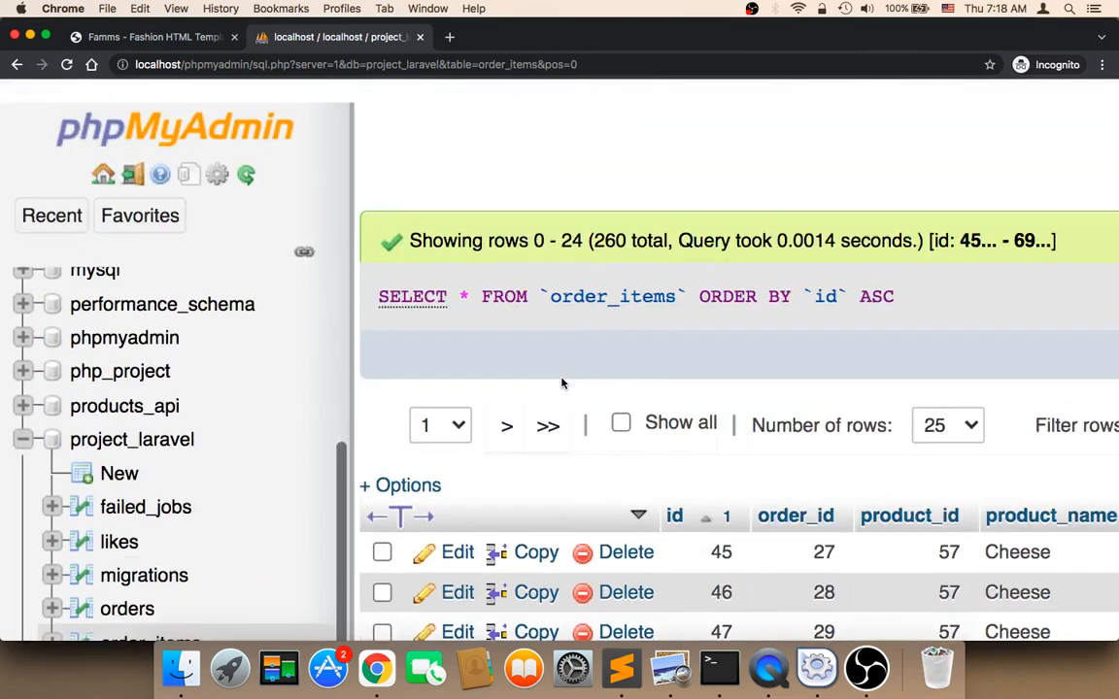
pyautogui.click(947, 424)
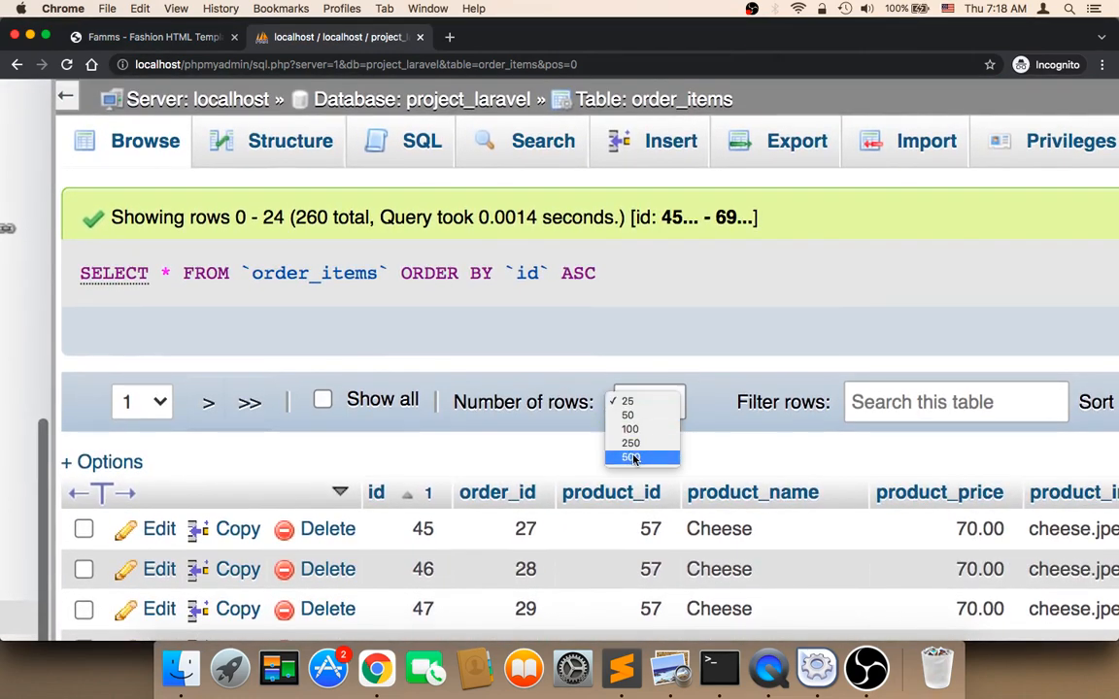
pyautogui.click(630, 457)
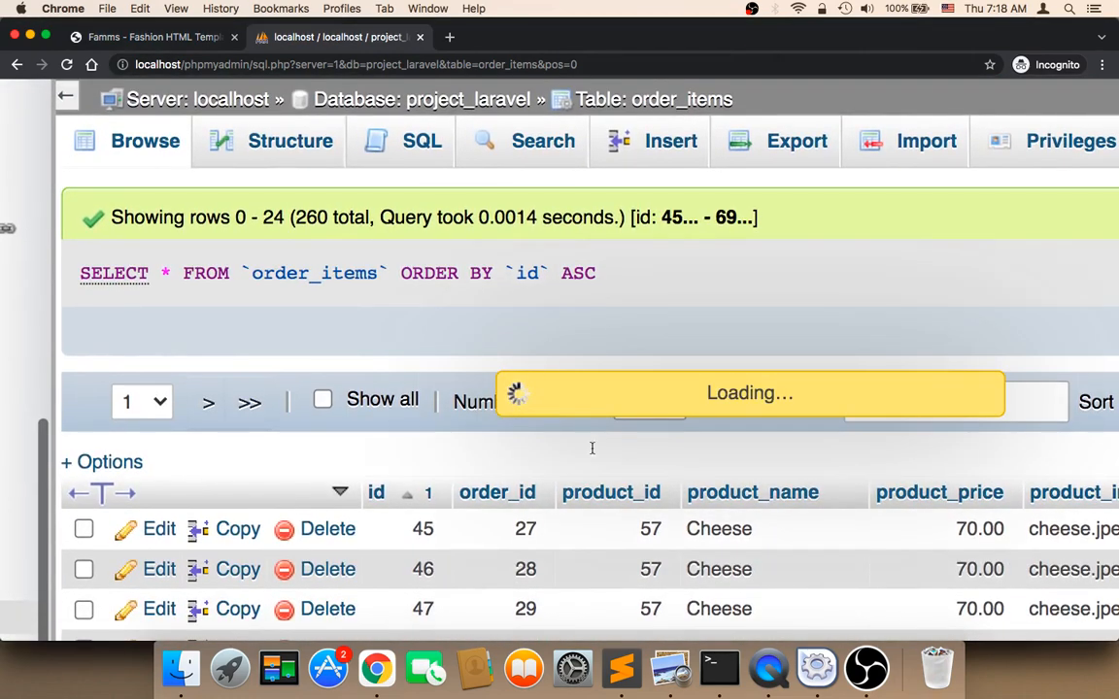
pyautogui.moveTo(524, 452)
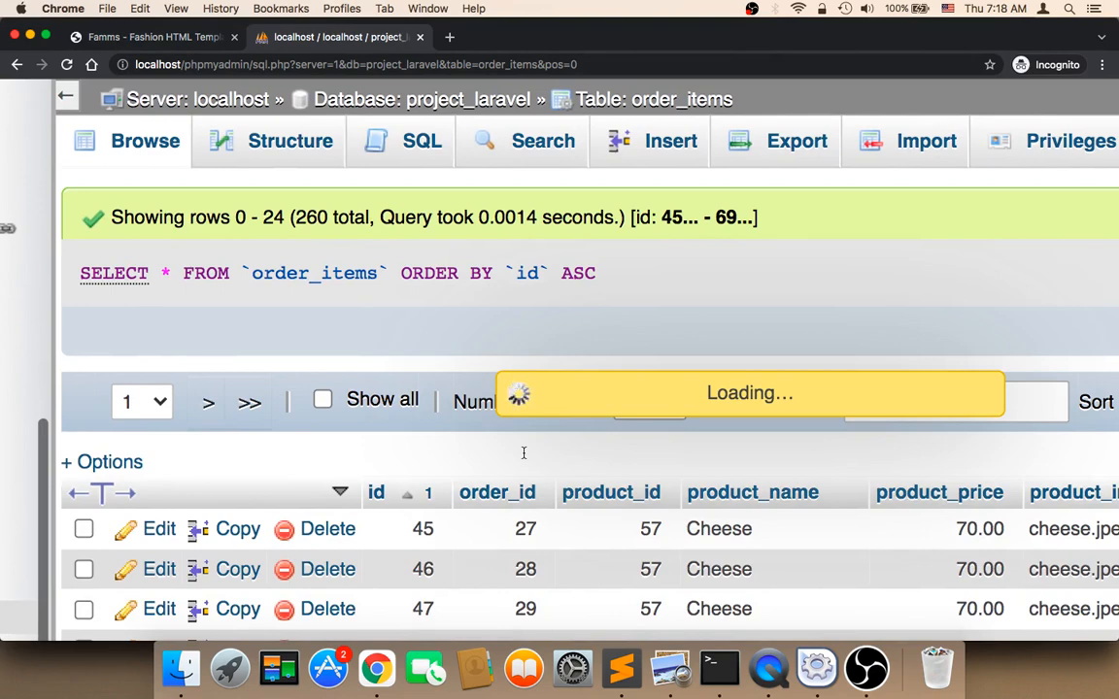
# Step: Scroll to the last row confirming a Men's shirt item for order 223 at 79.99
pyautogui.scroll(-3)
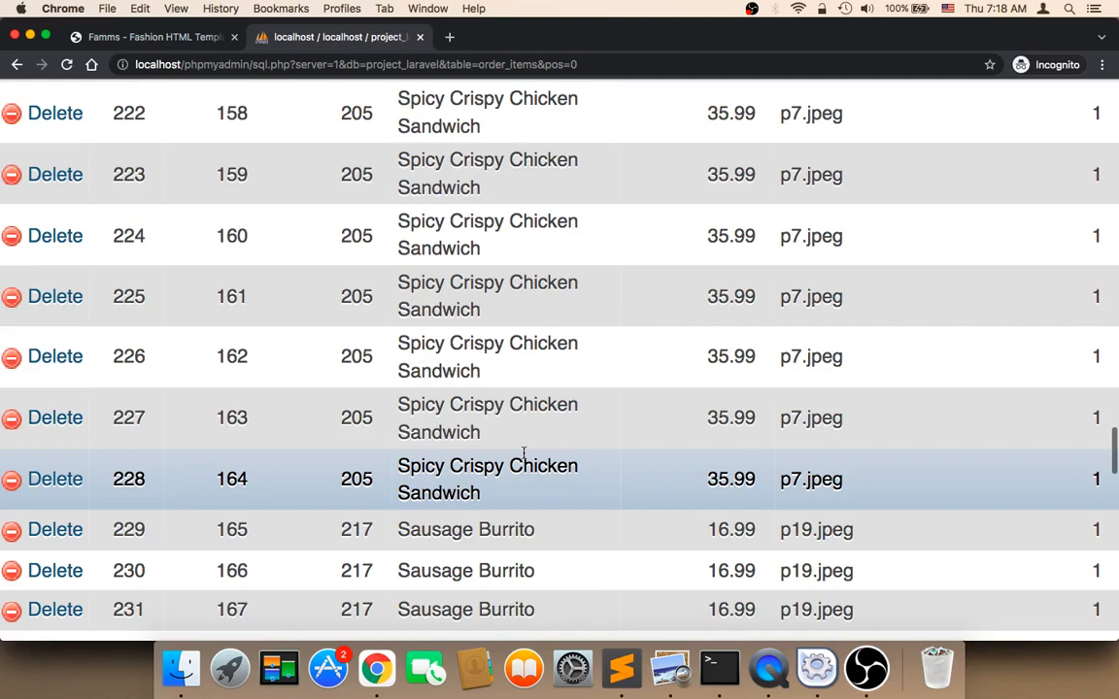
pyautogui.scroll(-3)
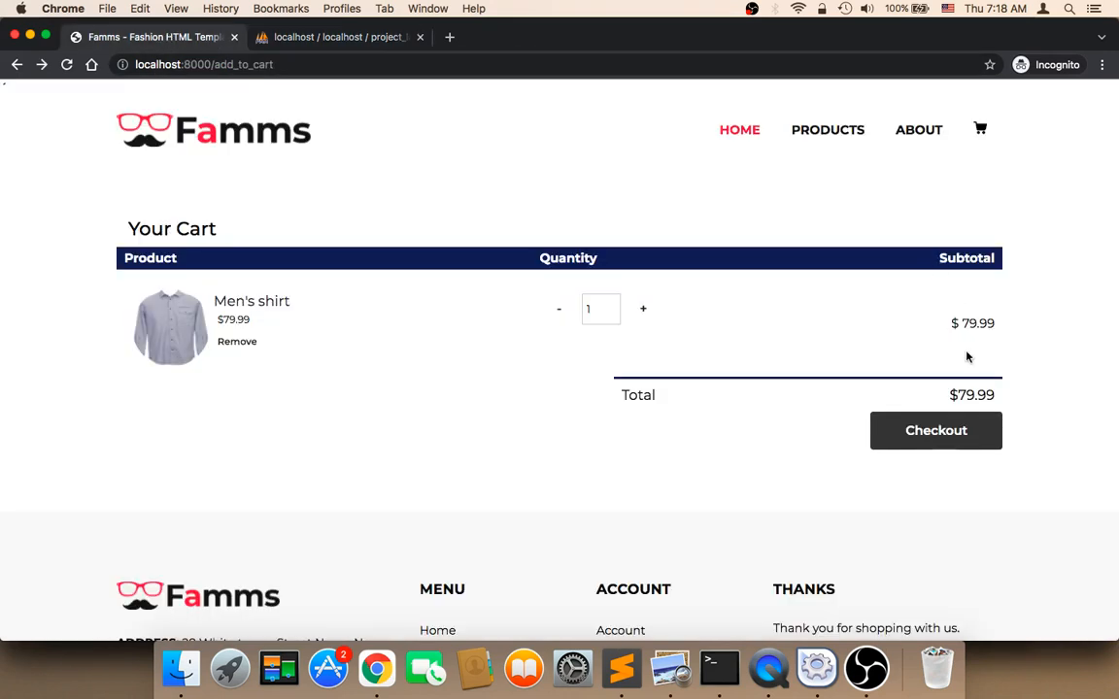
pyautogui.click(340, 37)
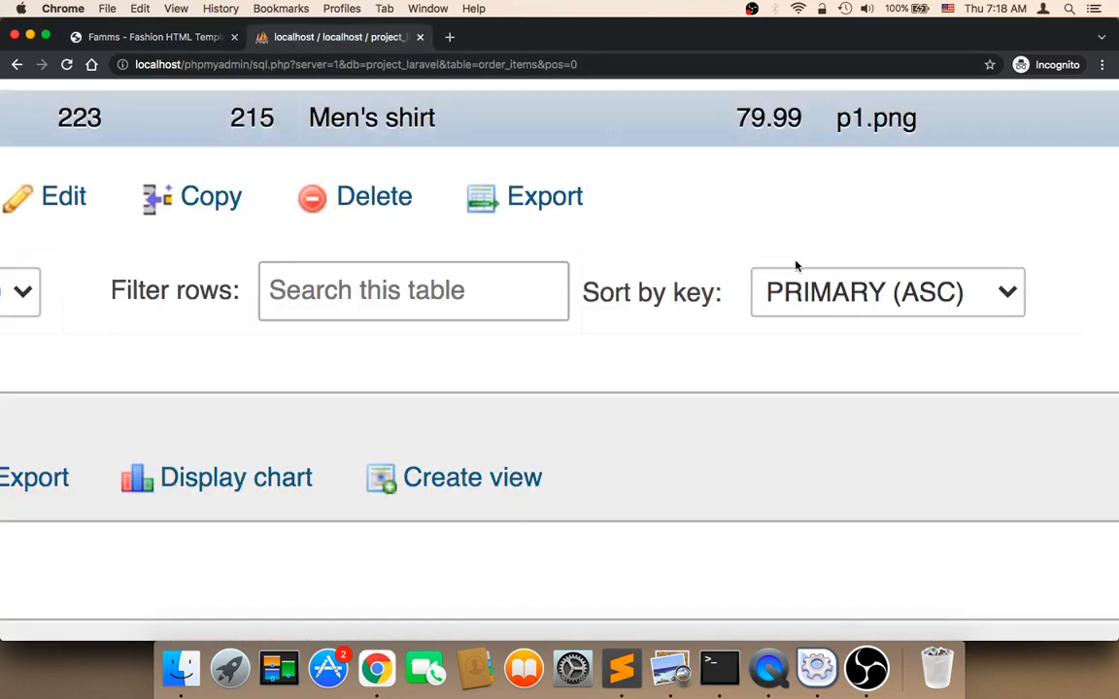